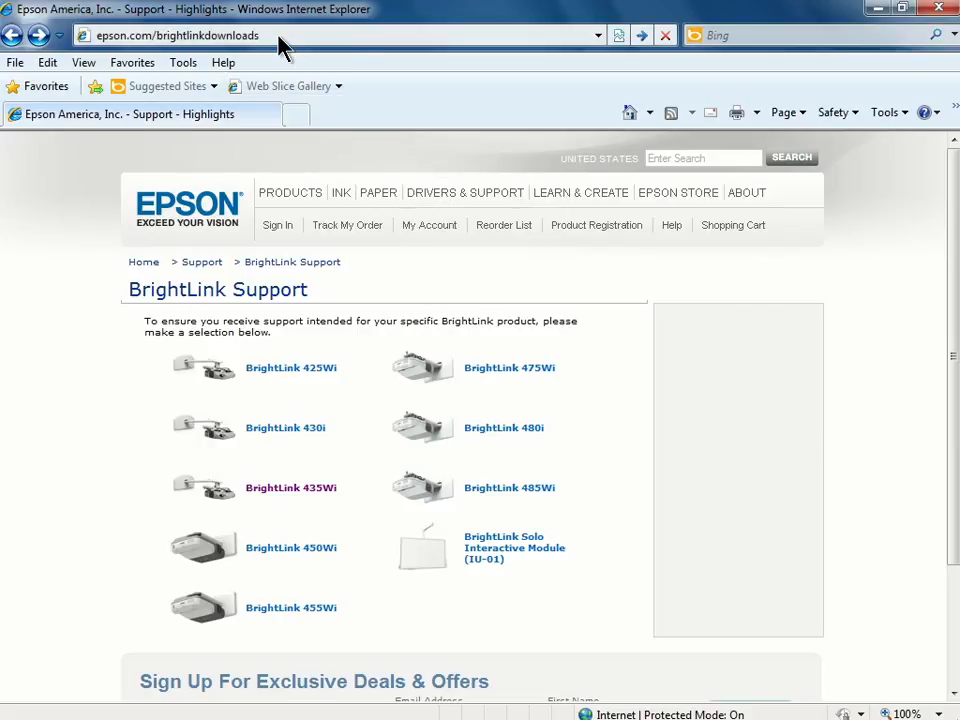
# Open the BrightLink 435Wi support page from the BrightLink models list
pyautogui.click(175, 35)
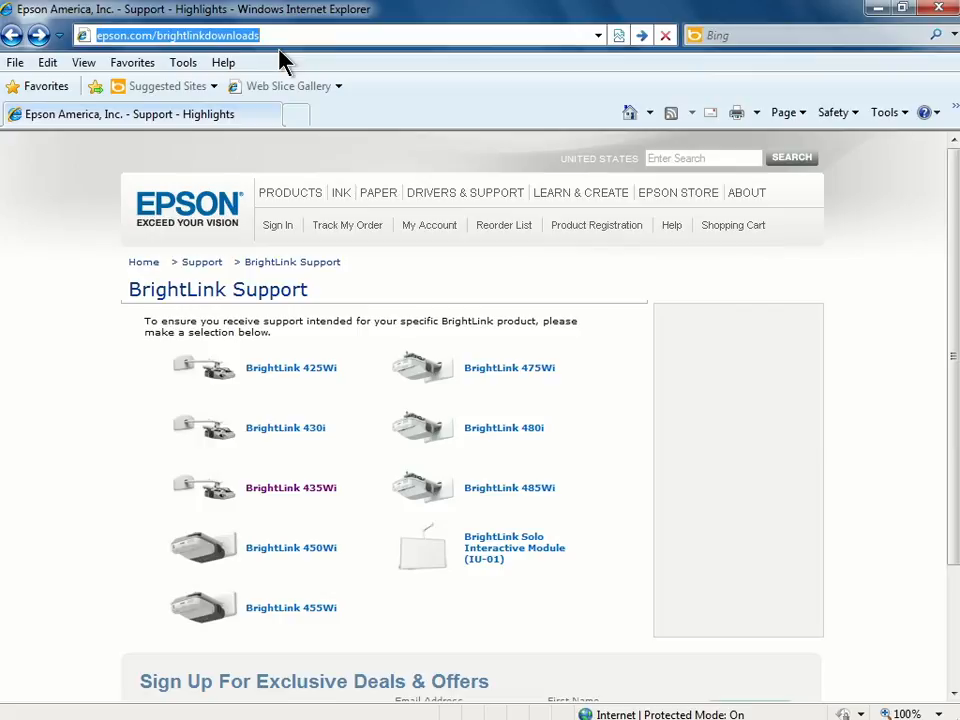
pyautogui.moveTo(248, 518)
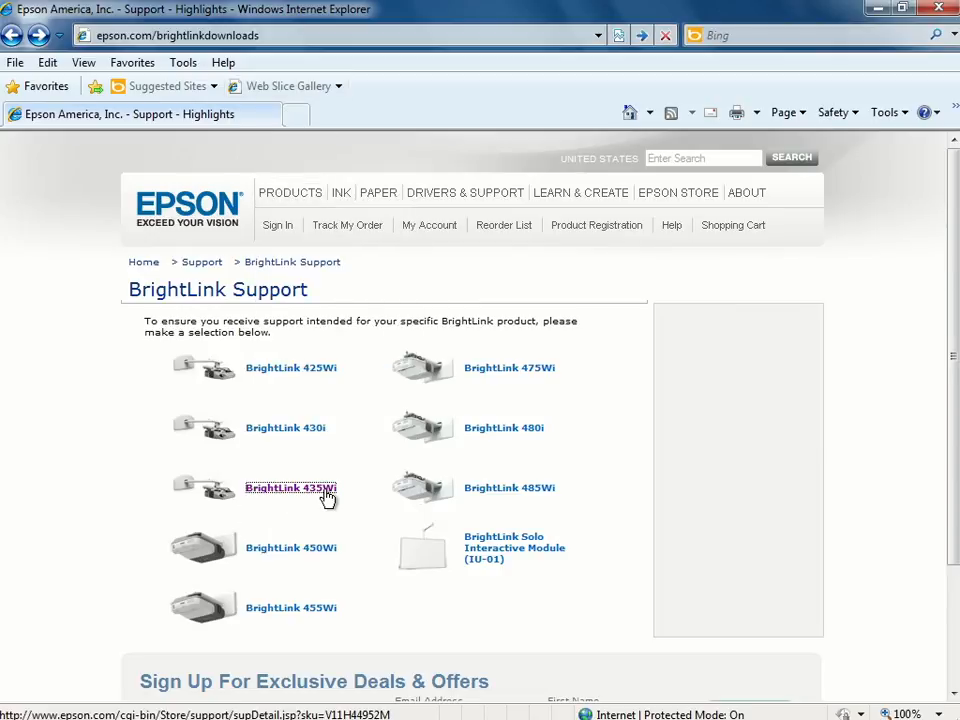
pyautogui.click(291, 488)
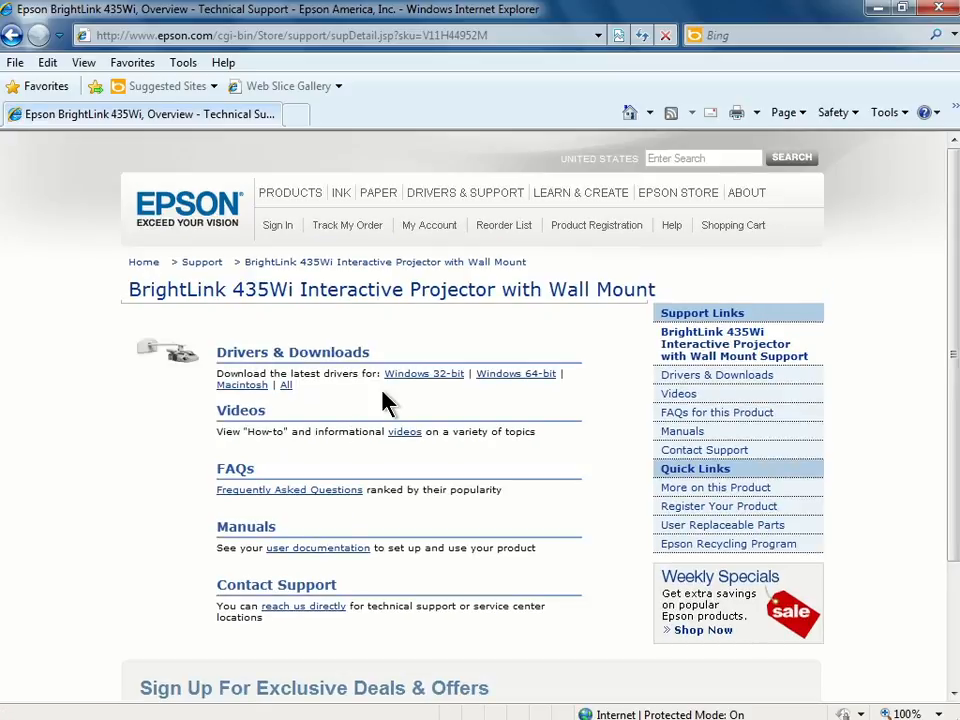
pyautogui.moveTo(418, 378)
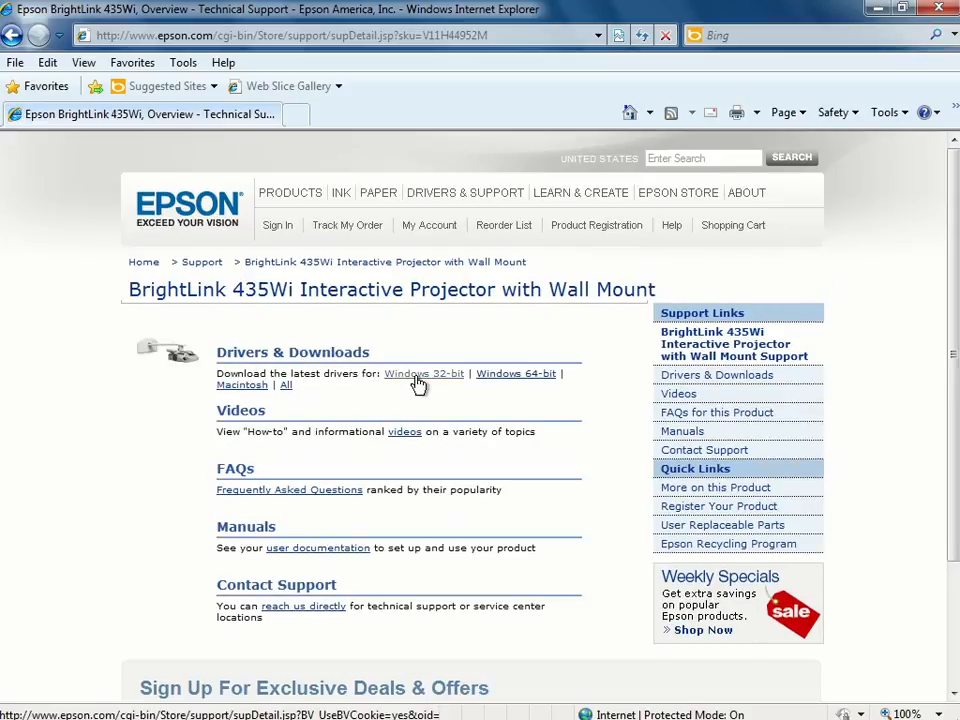
pyautogui.moveTo(505, 385)
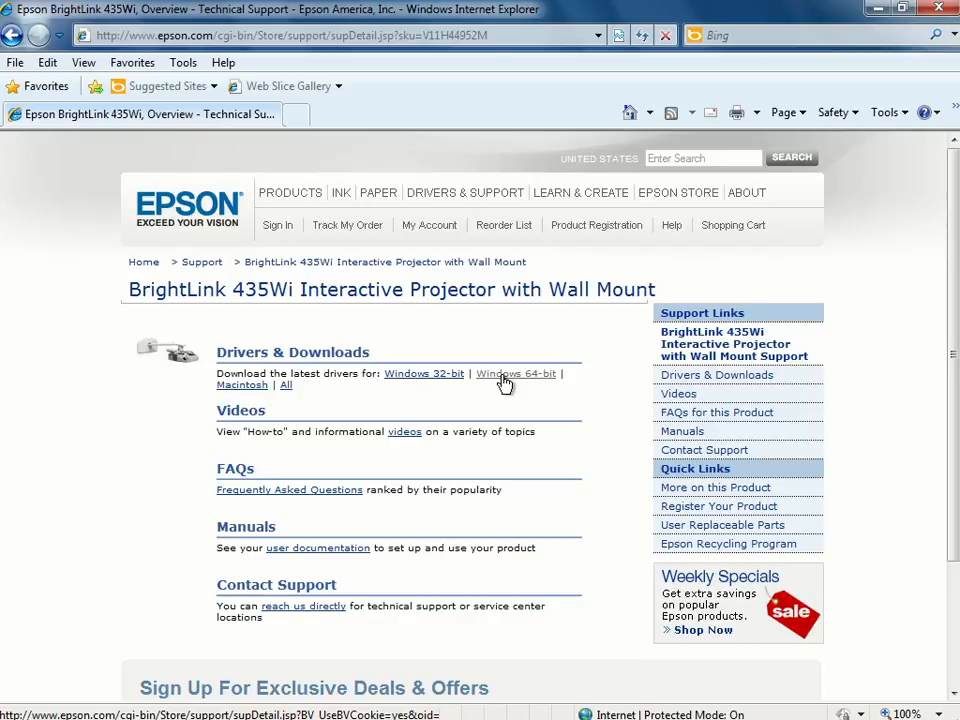
pyautogui.moveTo(470, 400)
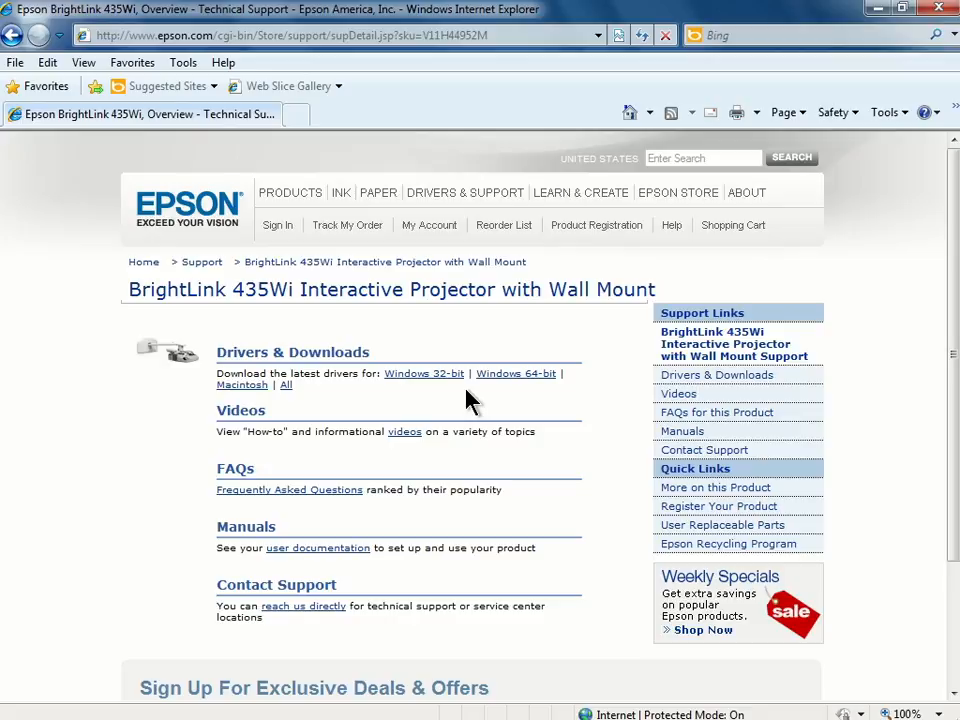
pyautogui.moveTo(15, 705)
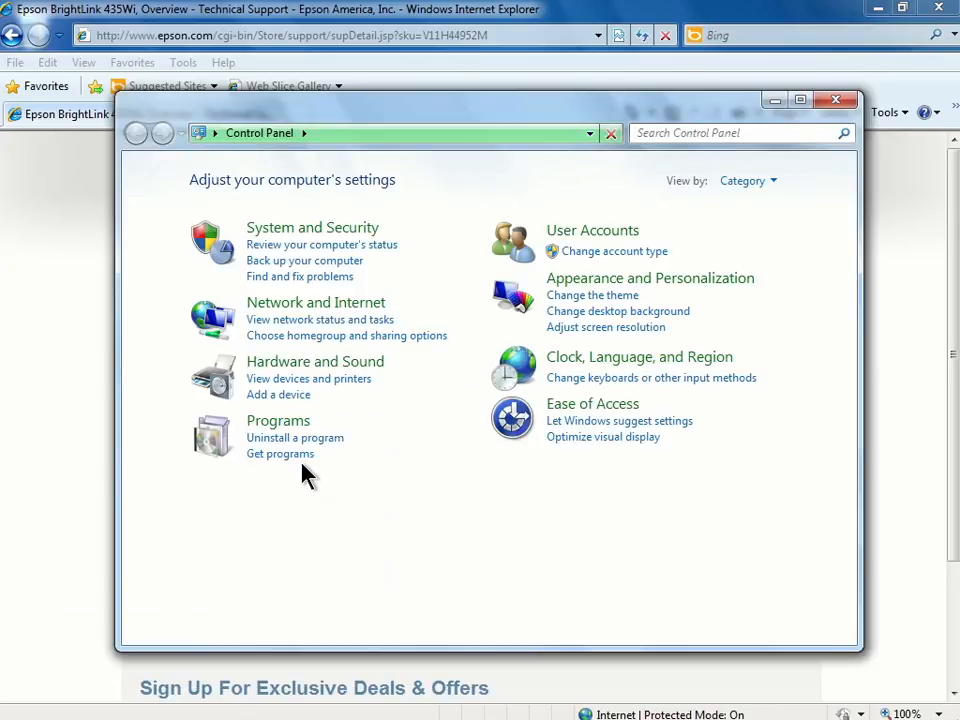
# Open System and Security, then System, to see the 32-bit system type
pyautogui.click(311, 227)
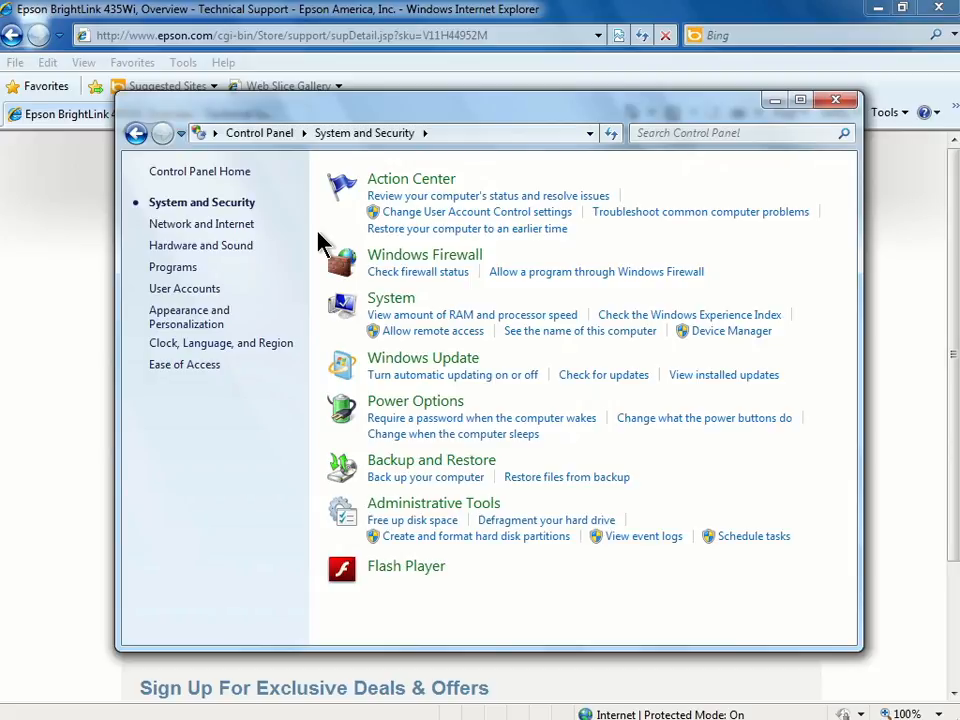
pyautogui.moveTo(391, 298)
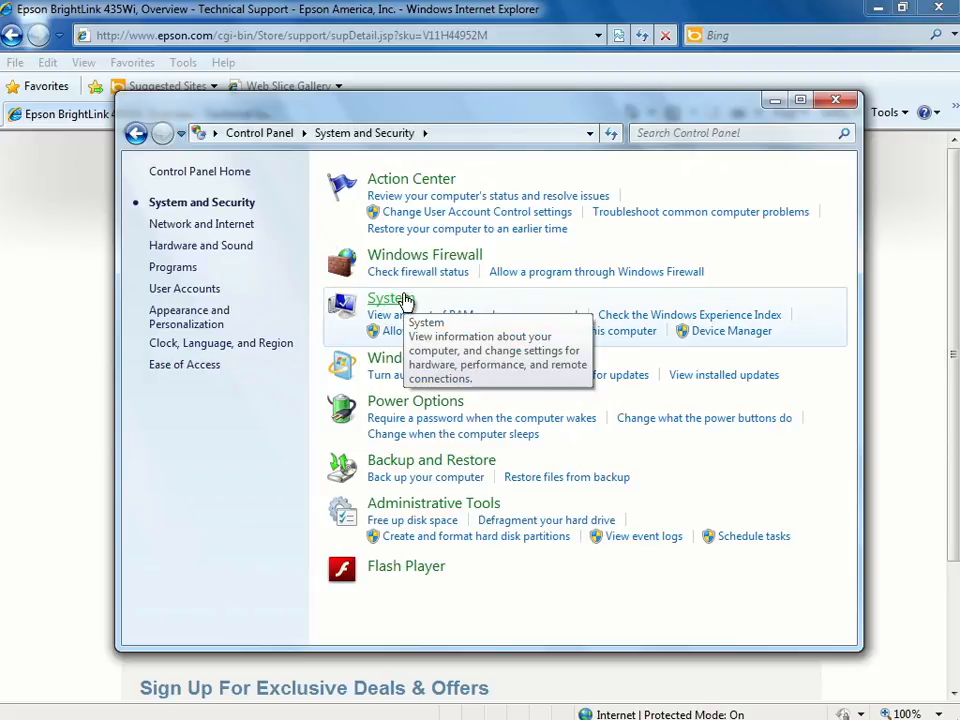
pyautogui.click(388, 298)
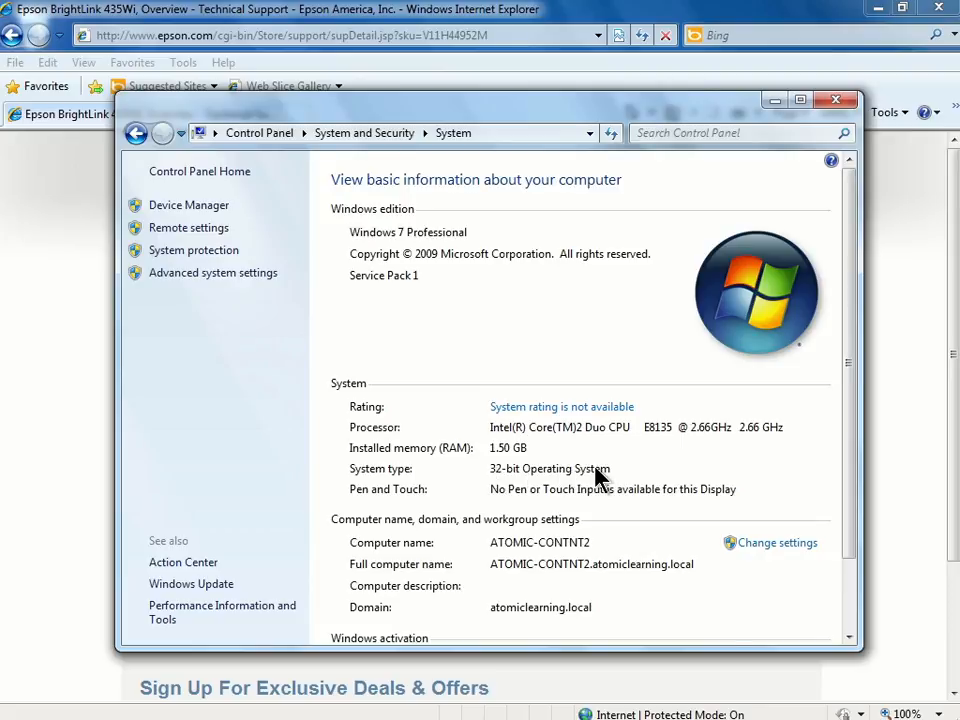
pyautogui.moveTo(823, 120)
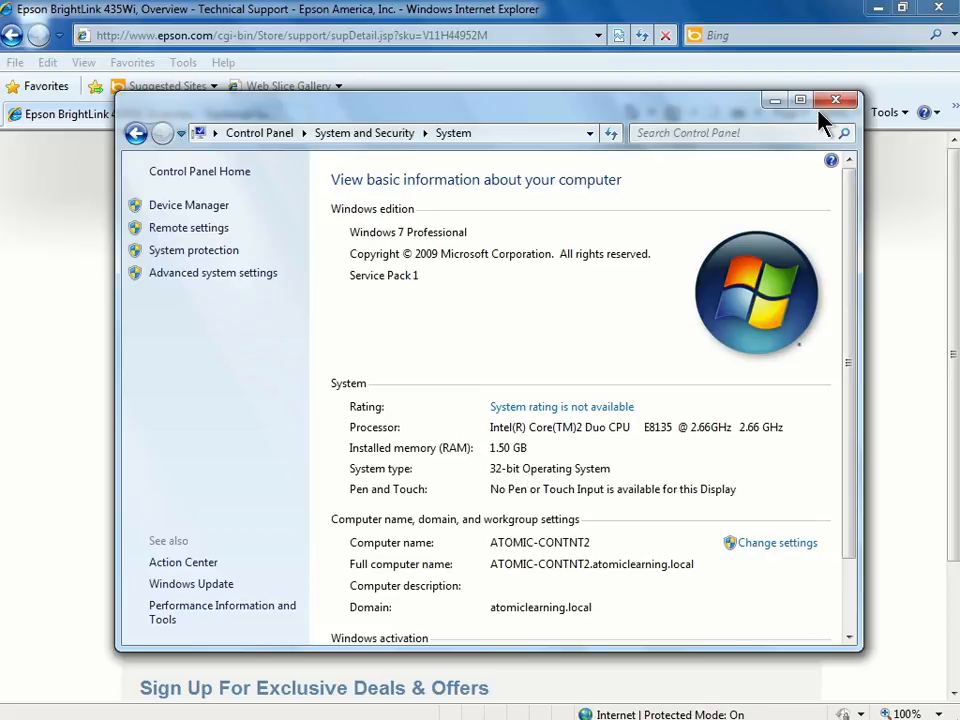
# Close Control Panel, choose Windows 32-bit drivers, and download Easy Interactive Driver v1.10
pyautogui.click(836, 100)
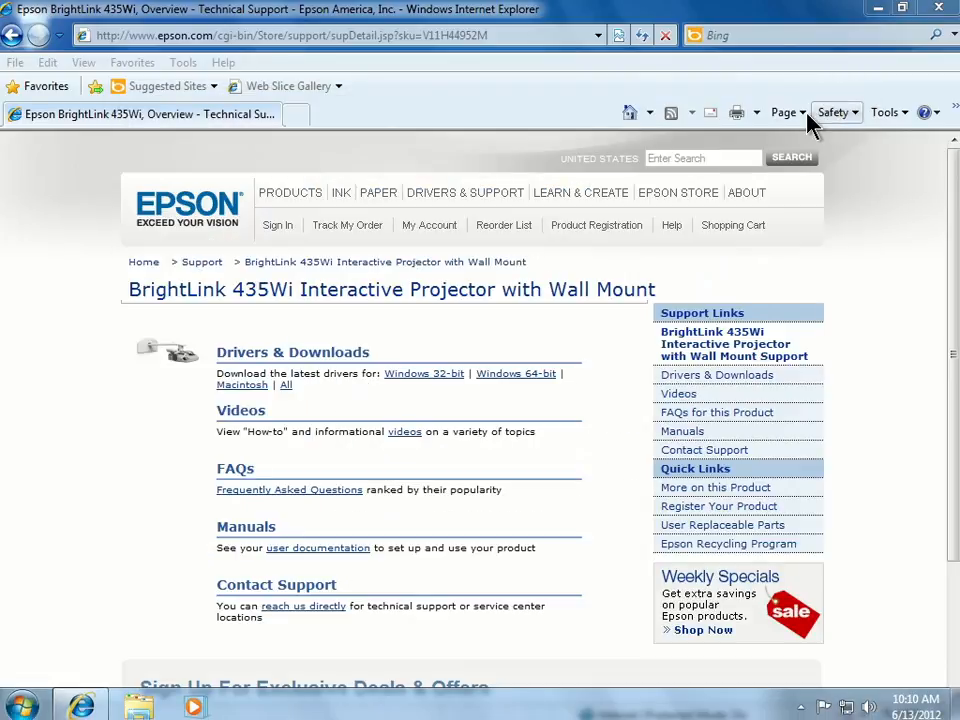
pyautogui.moveTo(424, 373)
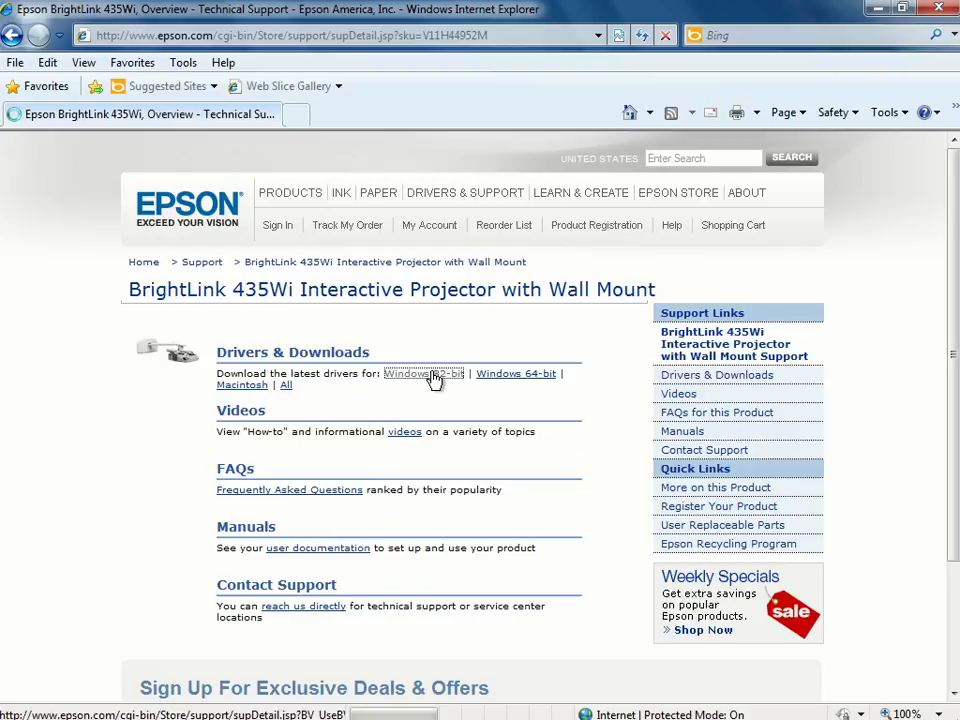
pyautogui.click(423, 373)
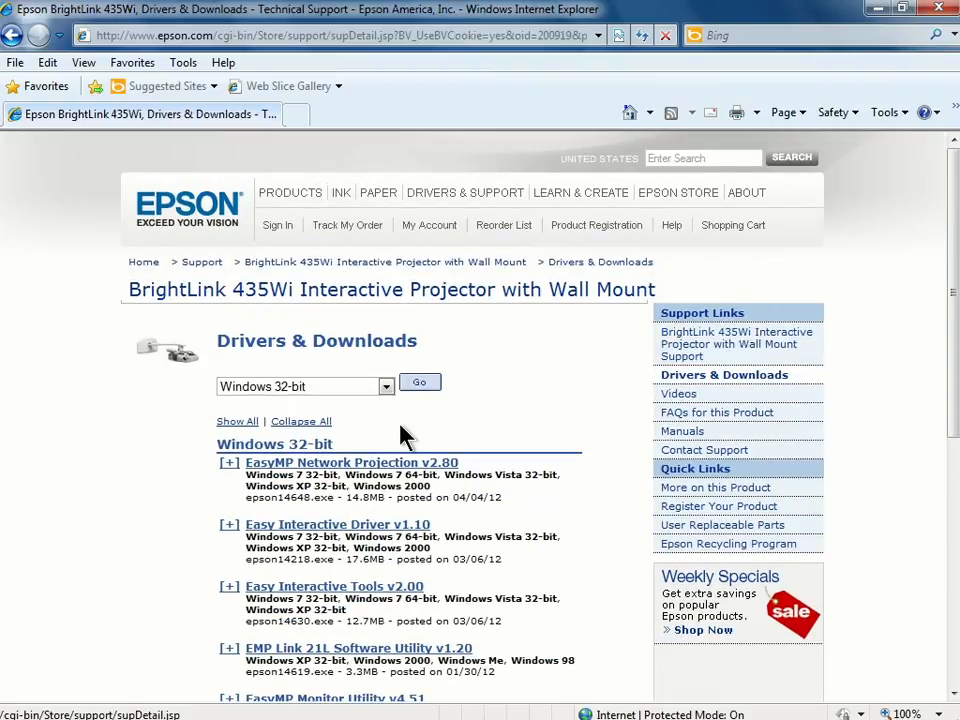
pyautogui.moveTo(295, 530)
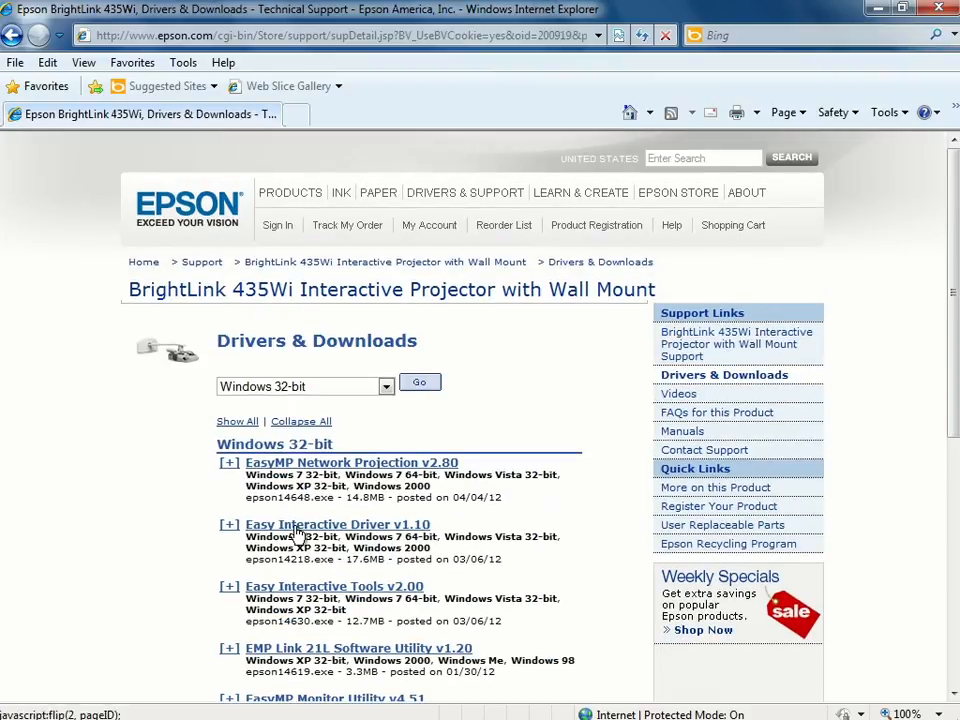
pyautogui.moveTo(352, 530)
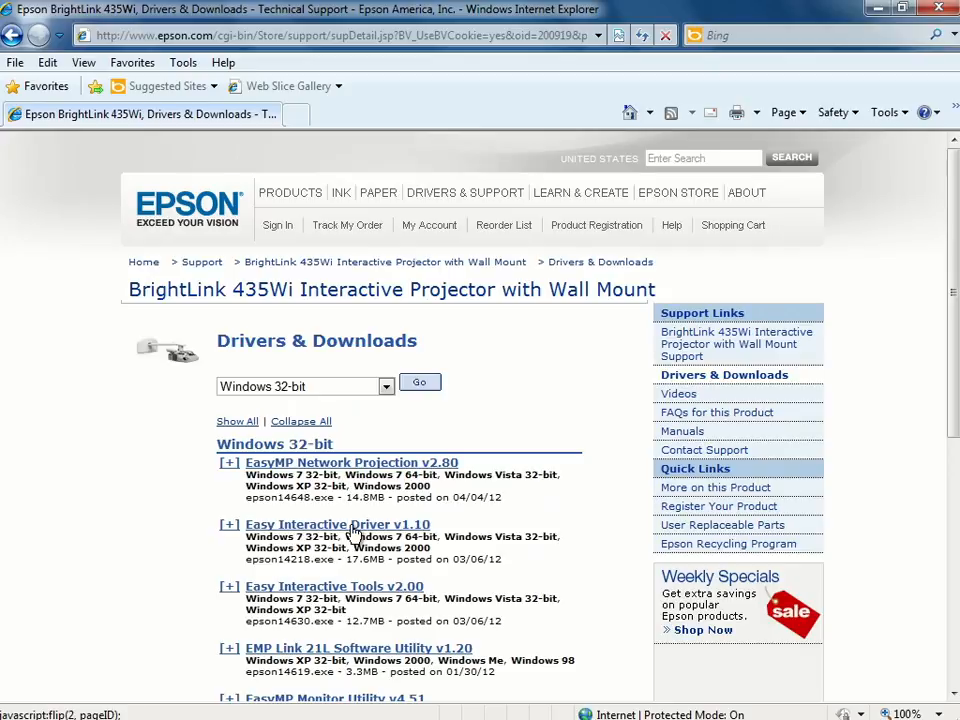
pyautogui.moveTo(348, 531)
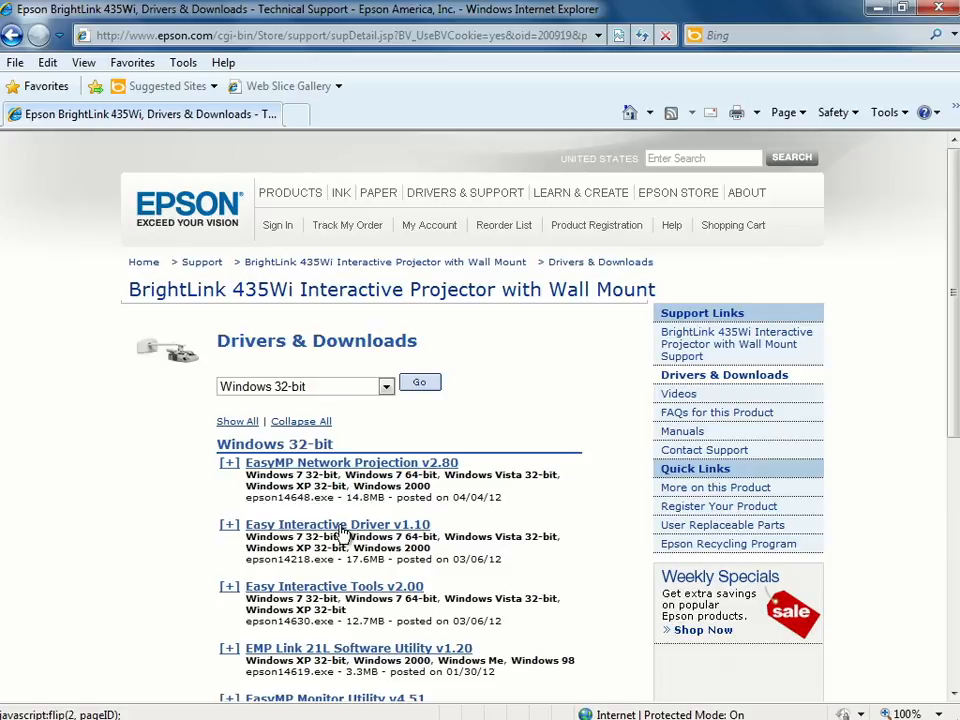
pyautogui.click(229, 524)
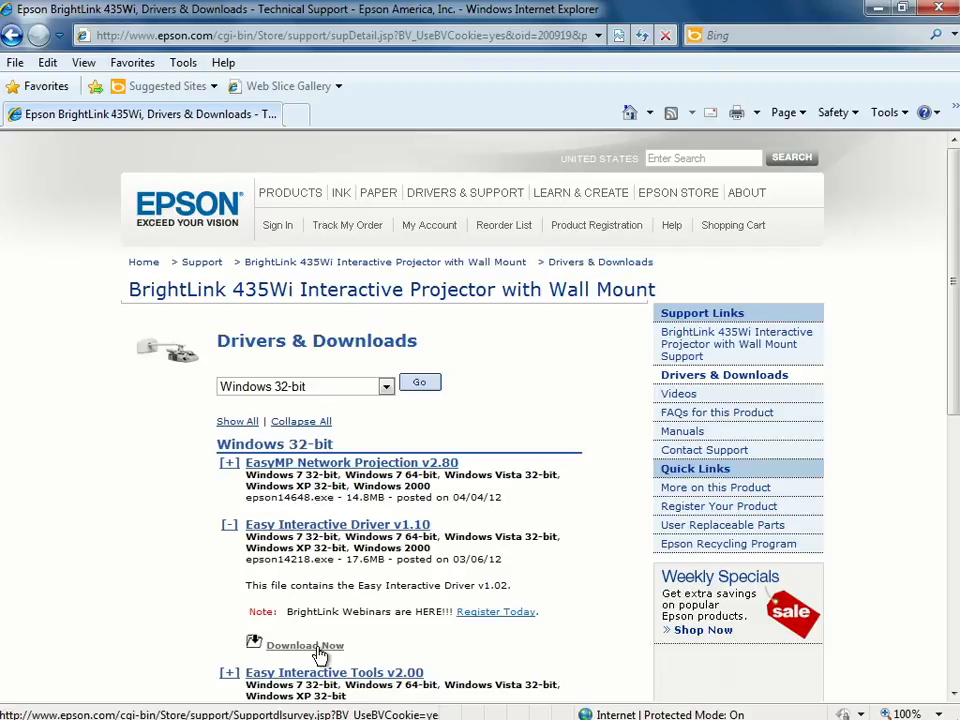
pyautogui.click(304, 645)
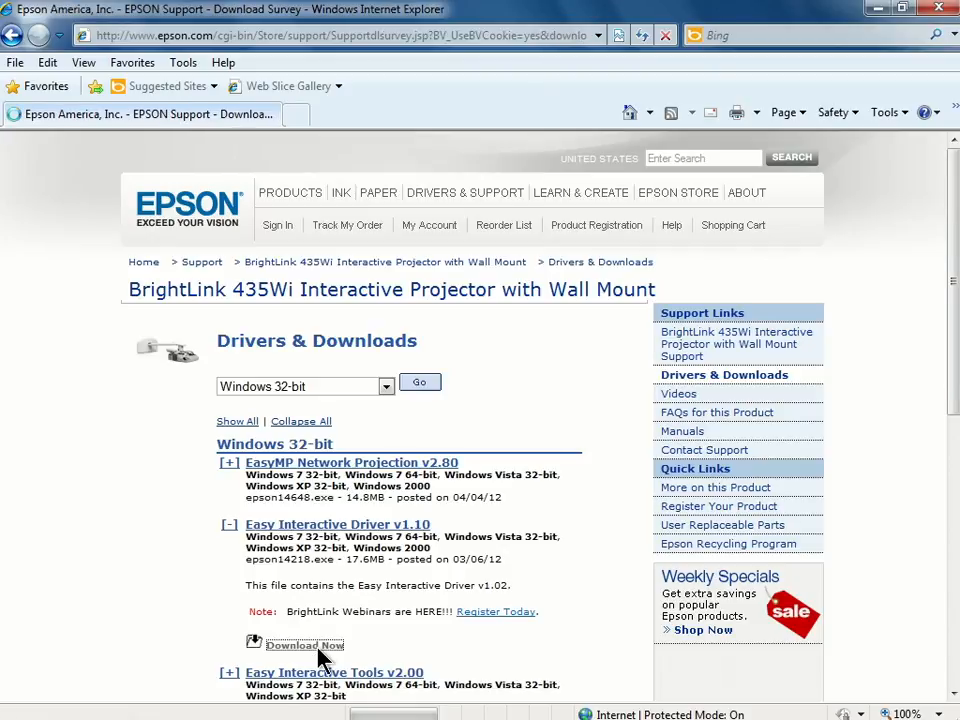
pyautogui.click(304, 645)
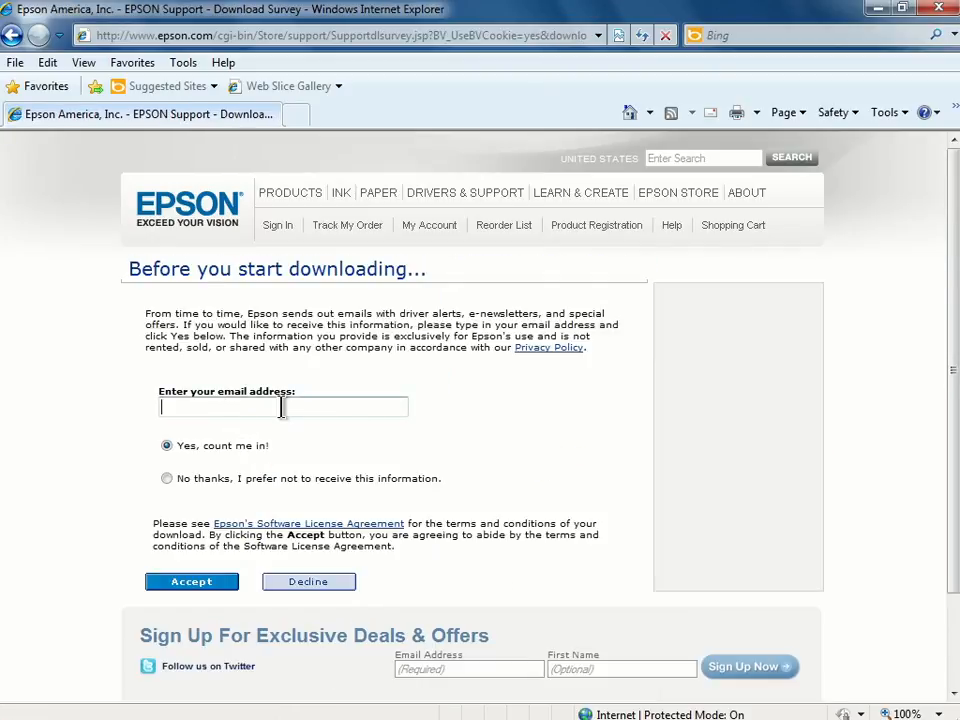
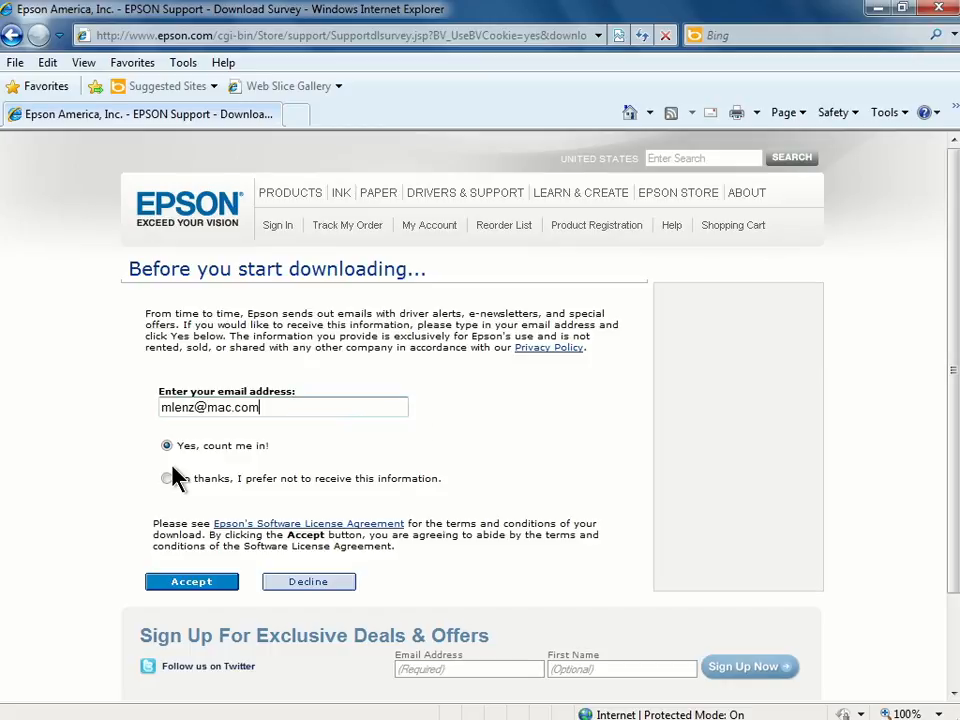
pyautogui.moveTo(163, 480)
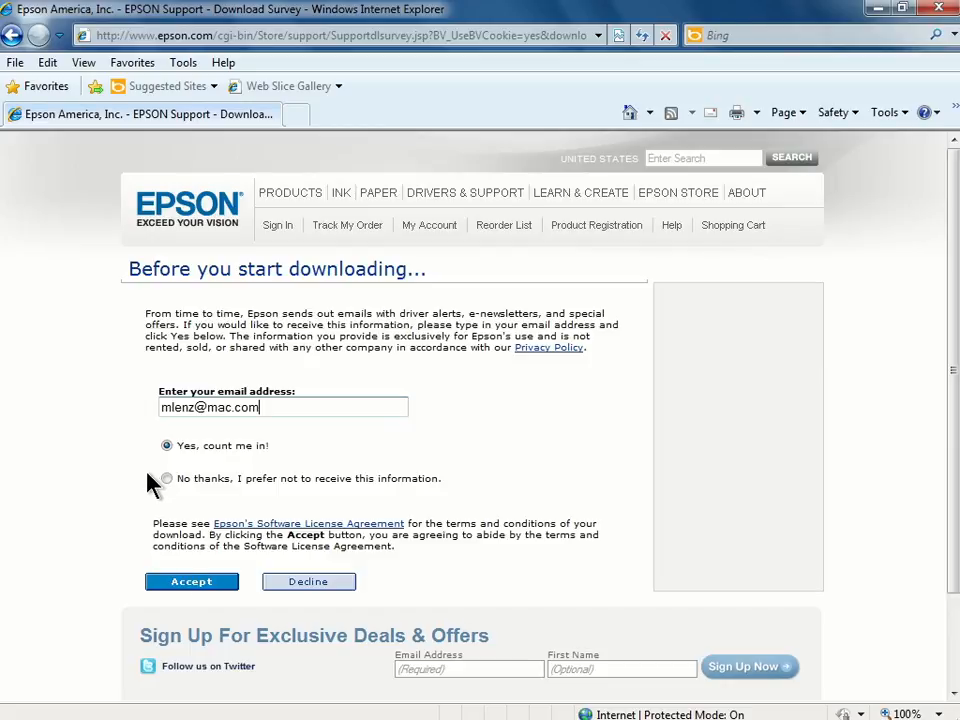
pyautogui.click(191, 581)
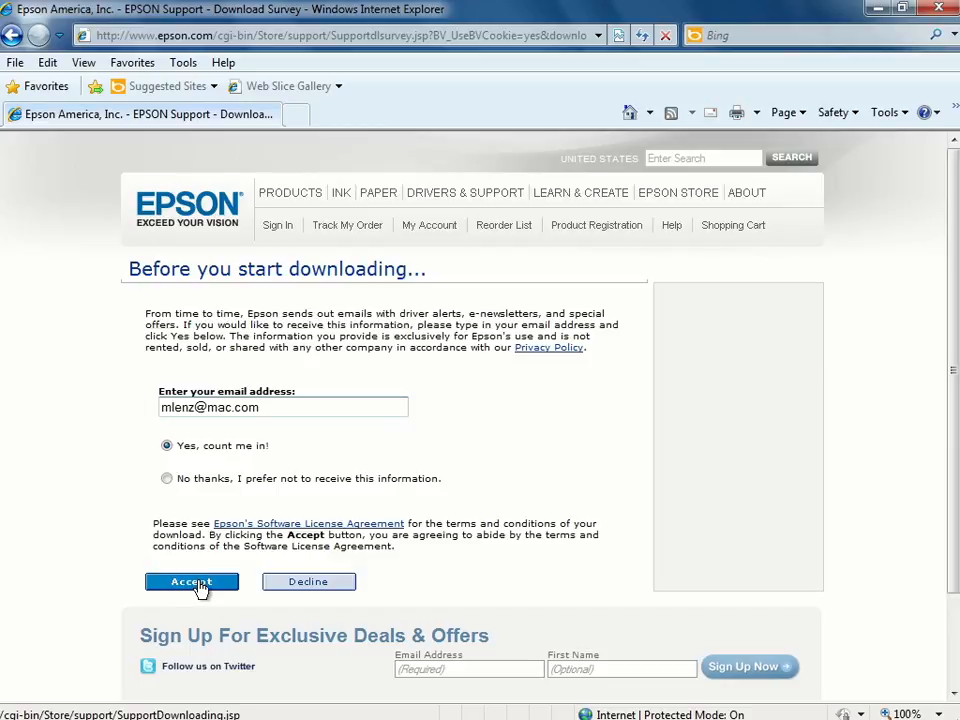
pyautogui.click(191, 581)
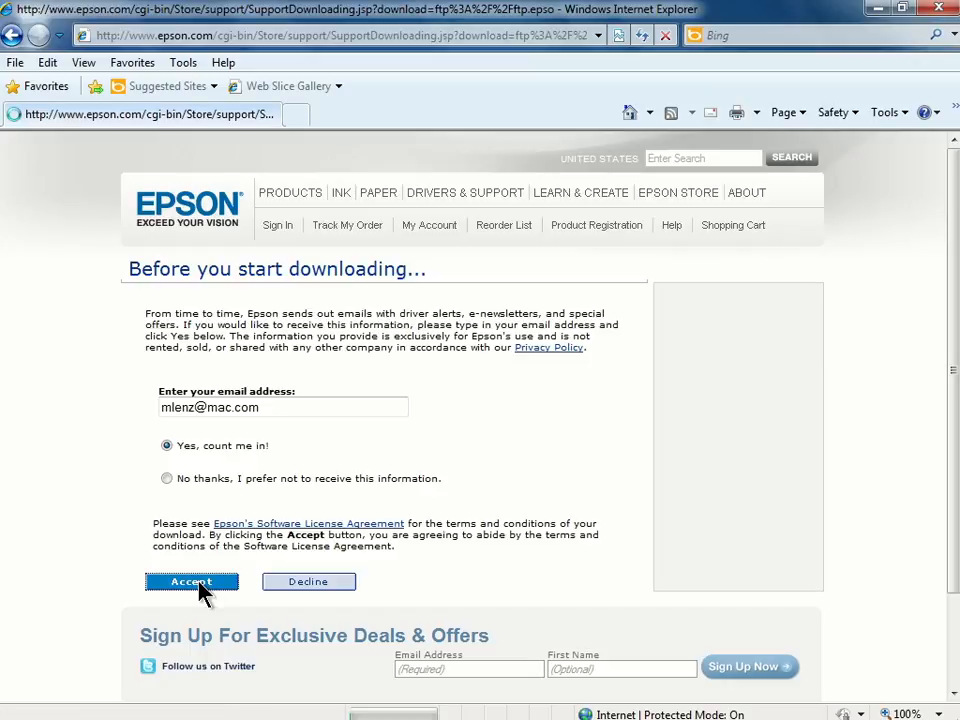
pyautogui.click(191, 581)
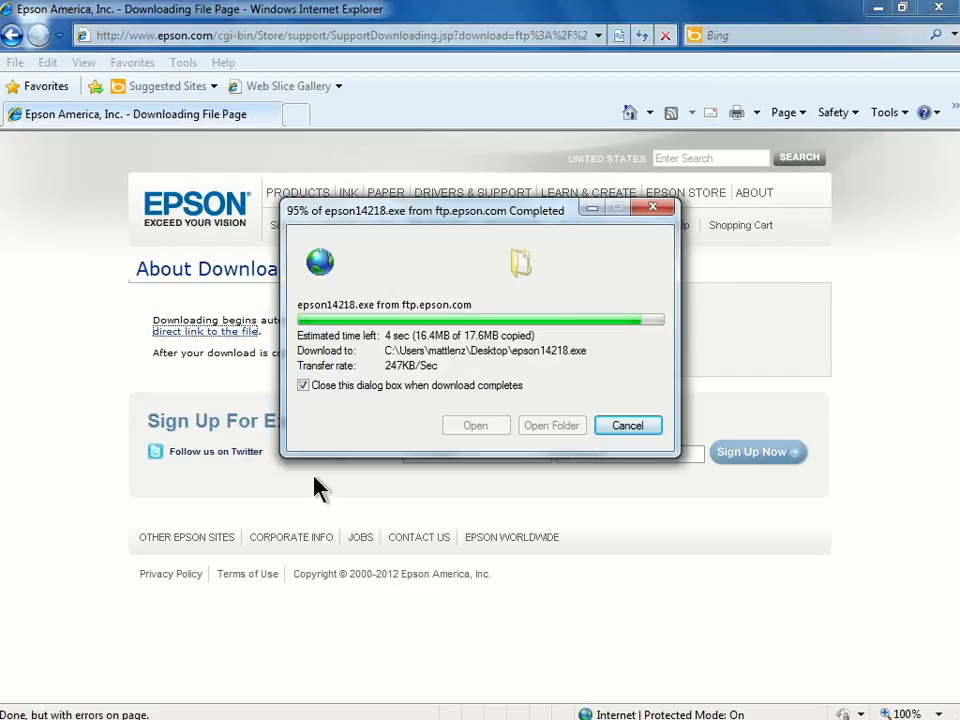